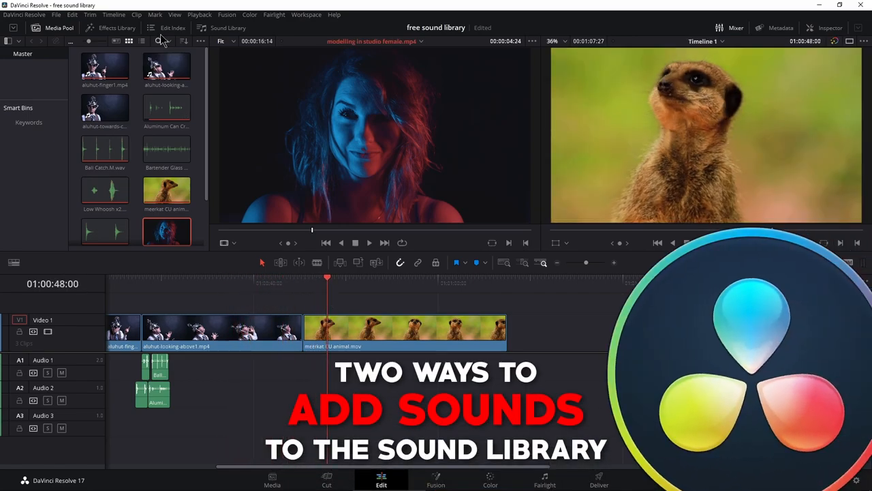
- Open the Sound Library panel from the Edit page toolbar
left_click(228, 28)
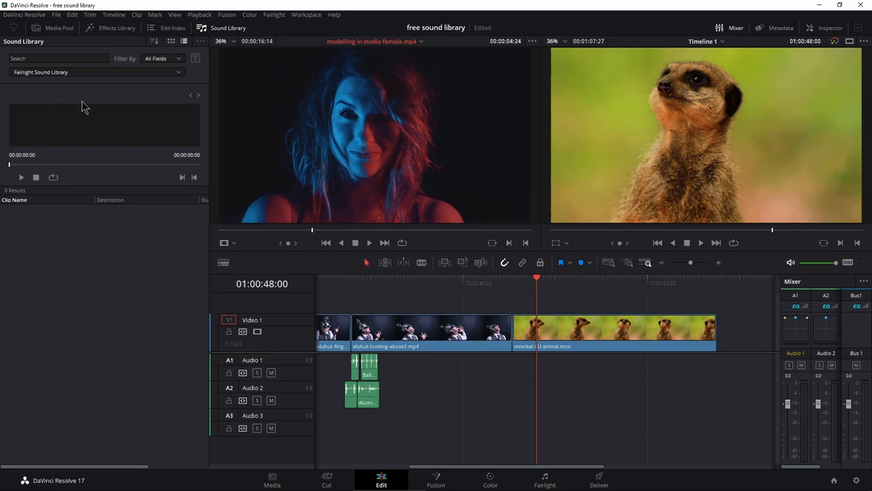
mouse_move(104, 100)
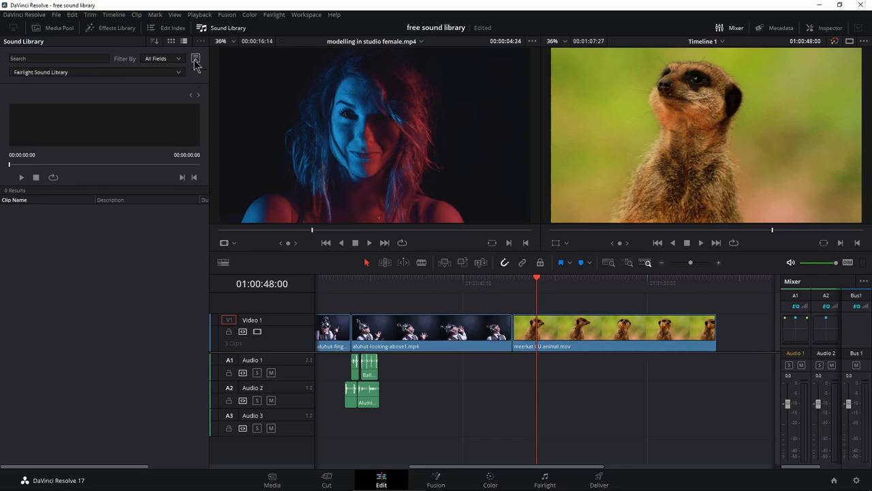
- Set the Sound Library's database dropdown to Local Database
left_click(95, 72)
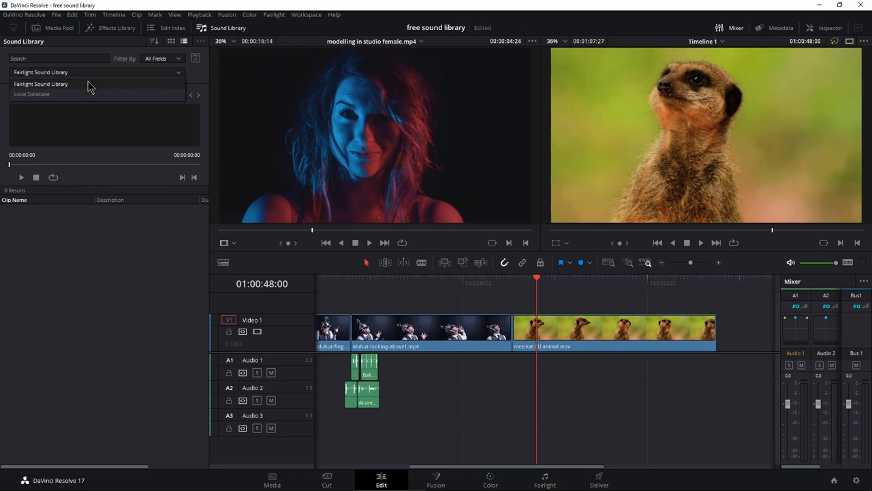
left_click(31, 94)
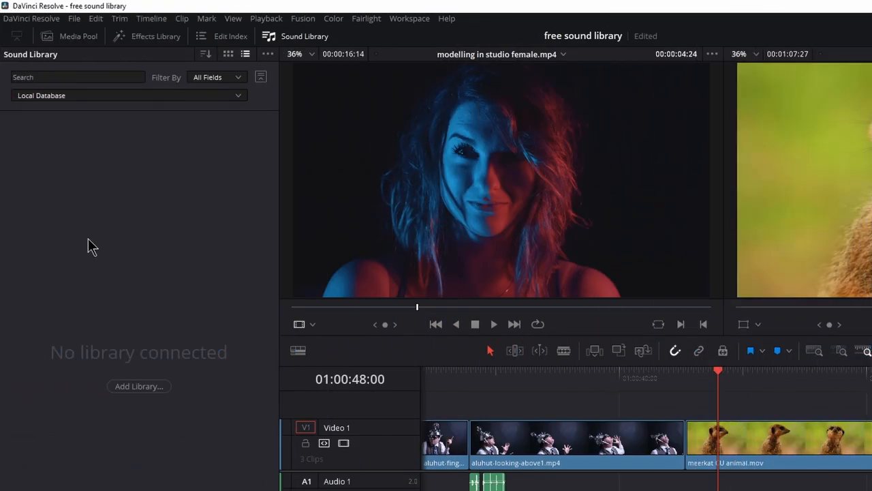
- Add the Perfect Swoosh folder from Libraries (E:) > Samples Library as a library
left_click(139, 385)
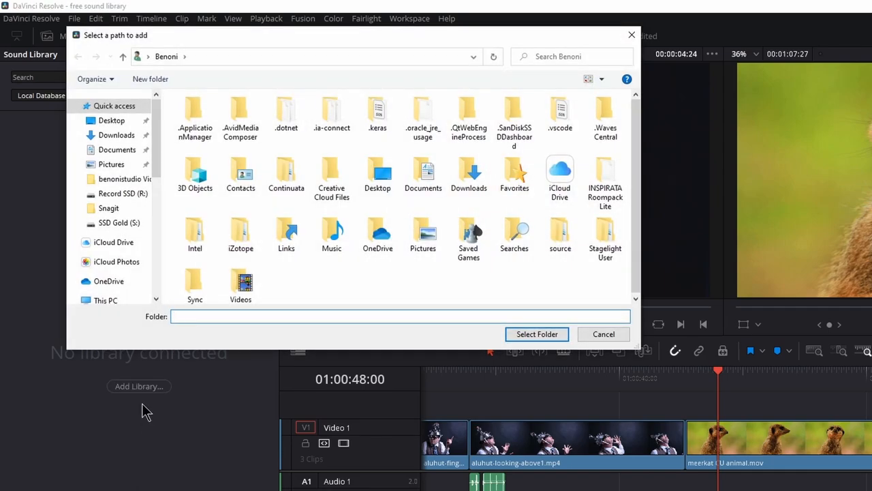
left_click(73, 188)
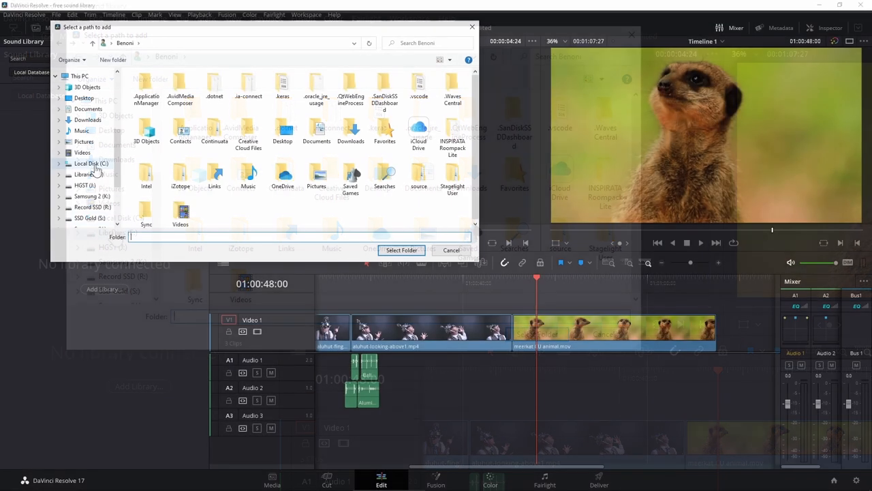
left_click(88, 173)
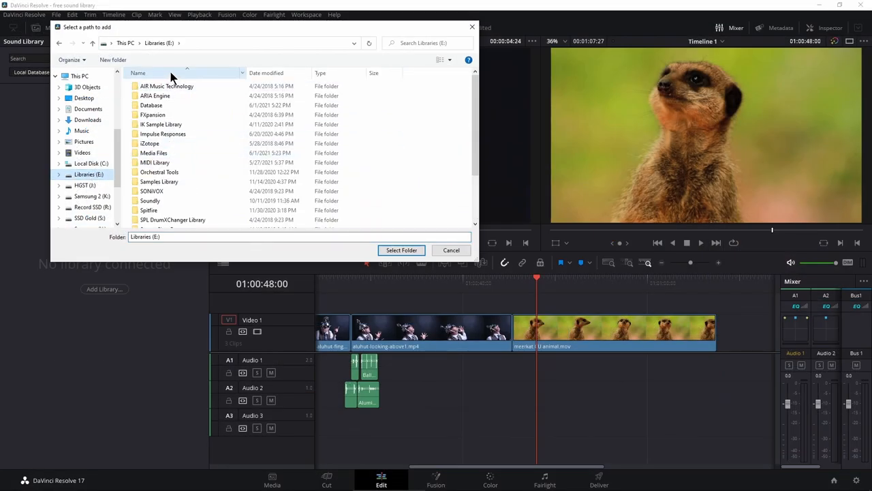
scroll("down", 3)
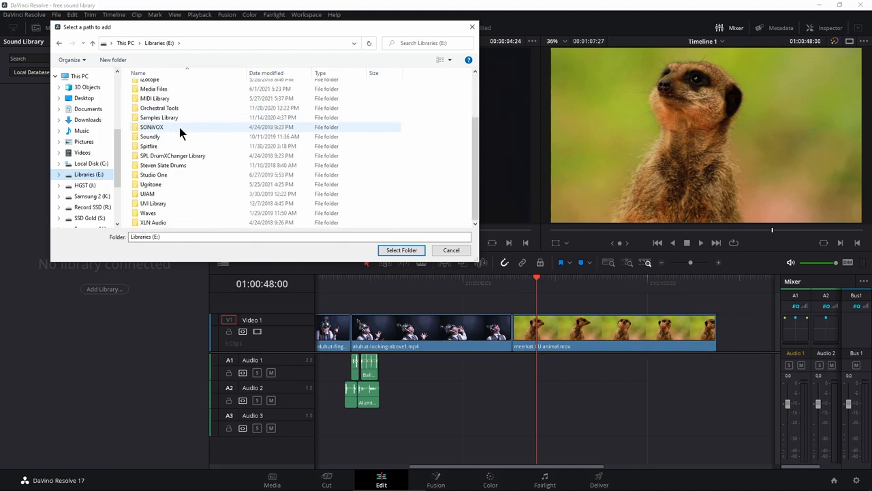
left_click(159, 117)
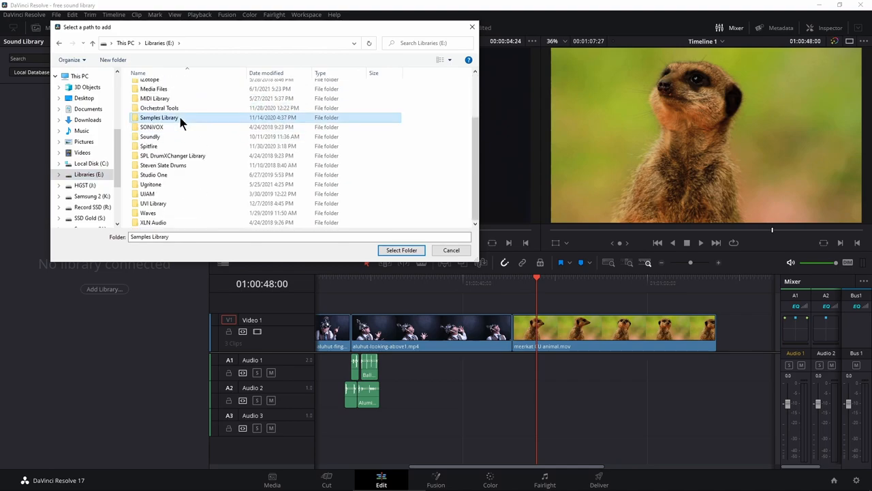
double_click(159, 117)
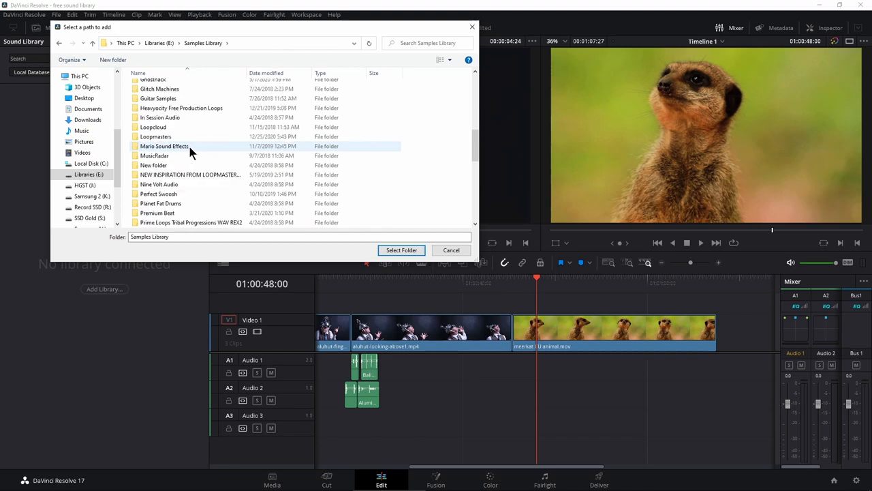
scroll("down", 3)
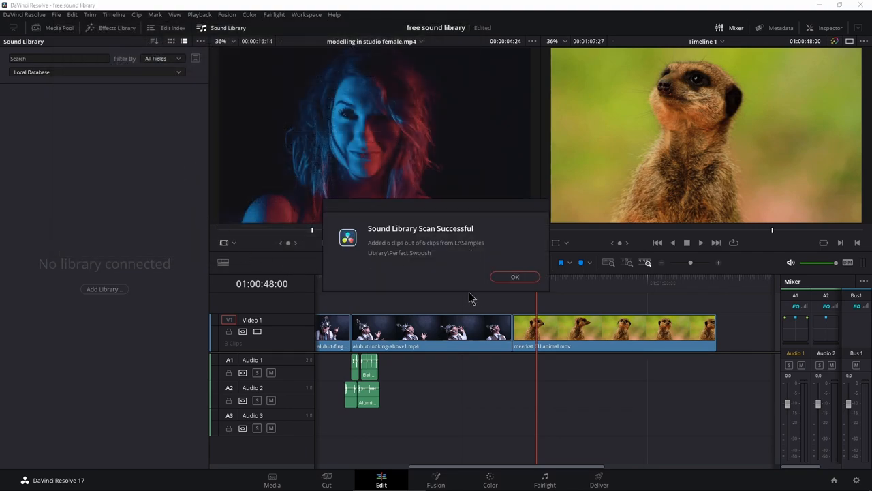
- Dismiss the scan message, search 'pe', and play the Perfect Fast Woosh 2 preview
left_click(515, 276)
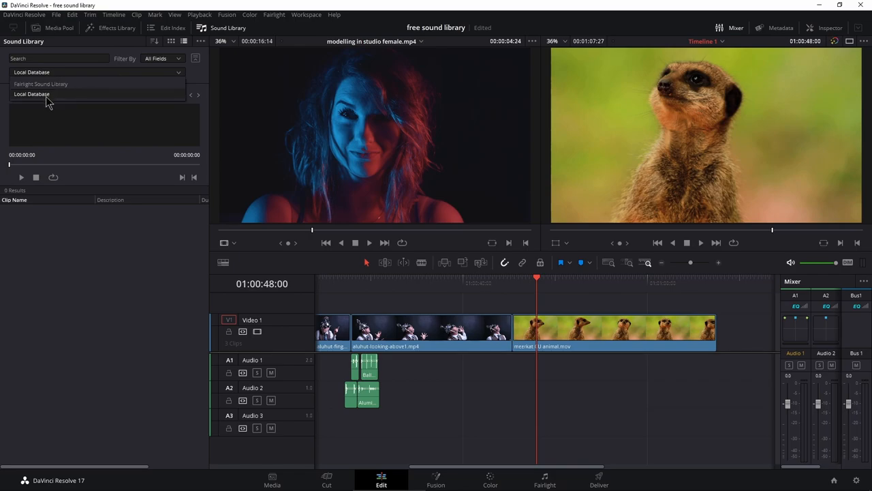
left_click(31, 93)
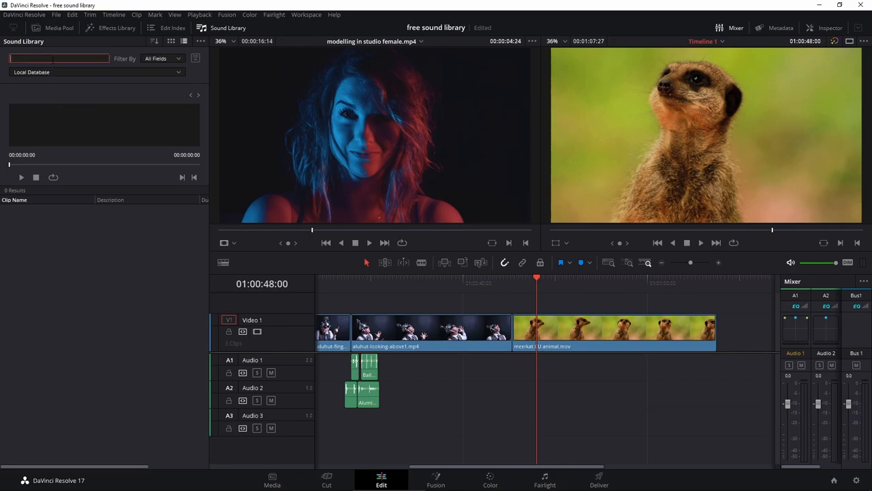
type("pe")
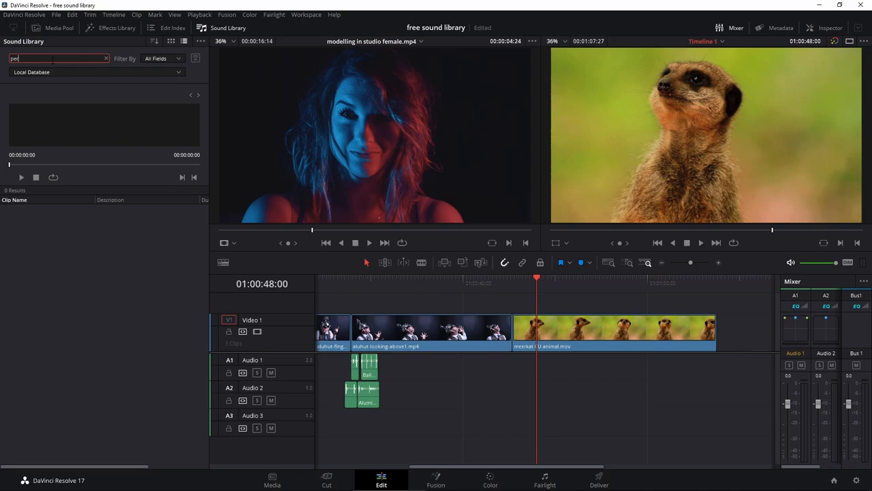
left_click(32, 223)
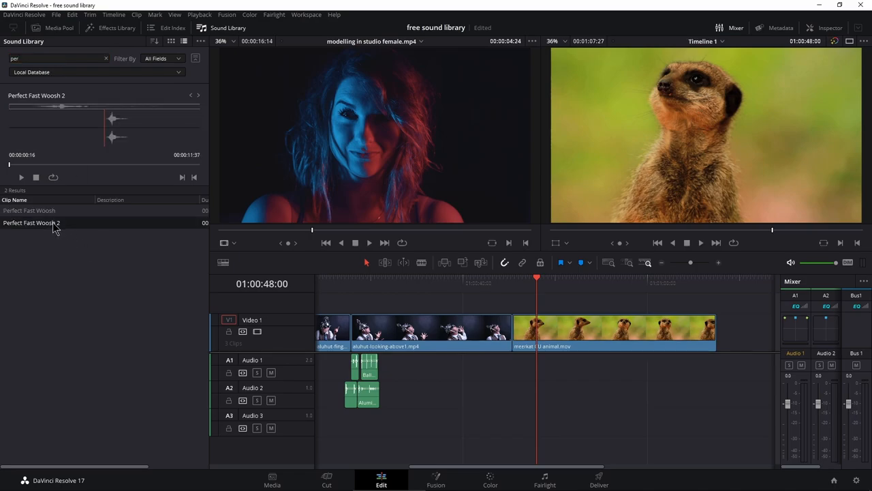
left_click(21, 177)
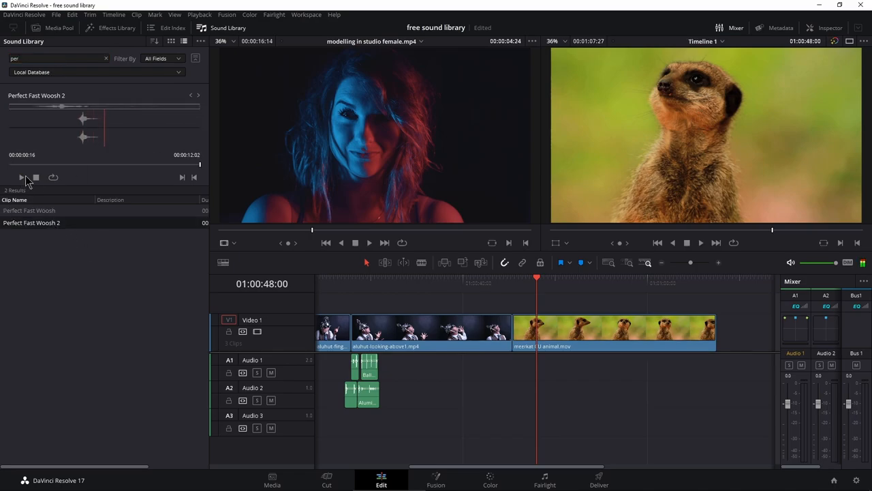
left_click(29, 210)
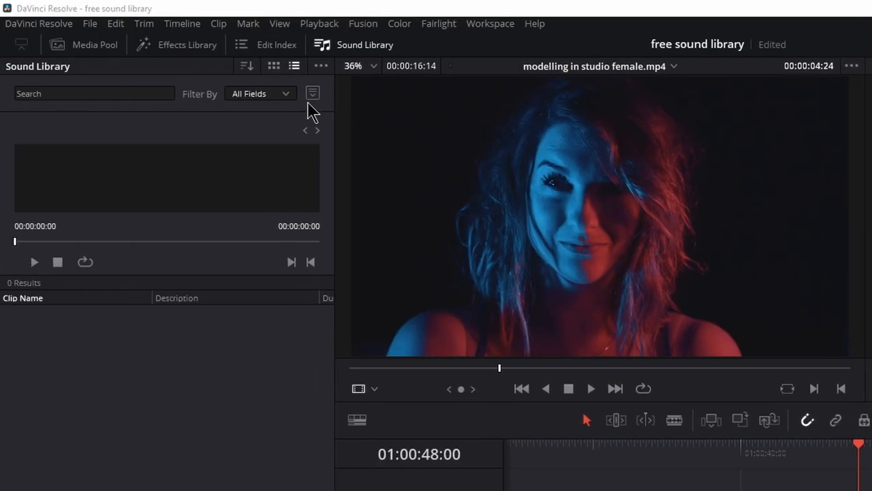
- Add the benonistudio Samples folder to the Local Database, scanning 225 of 226 clips
left_click(312, 93)
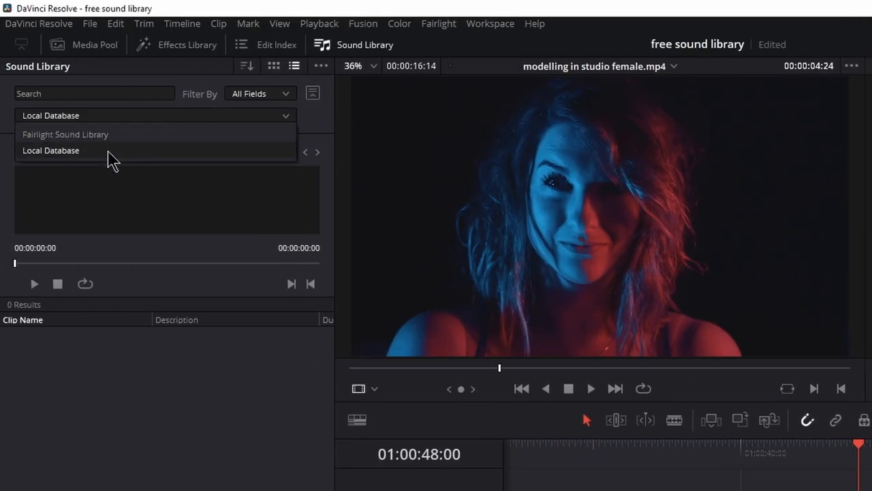
left_click(50, 150)
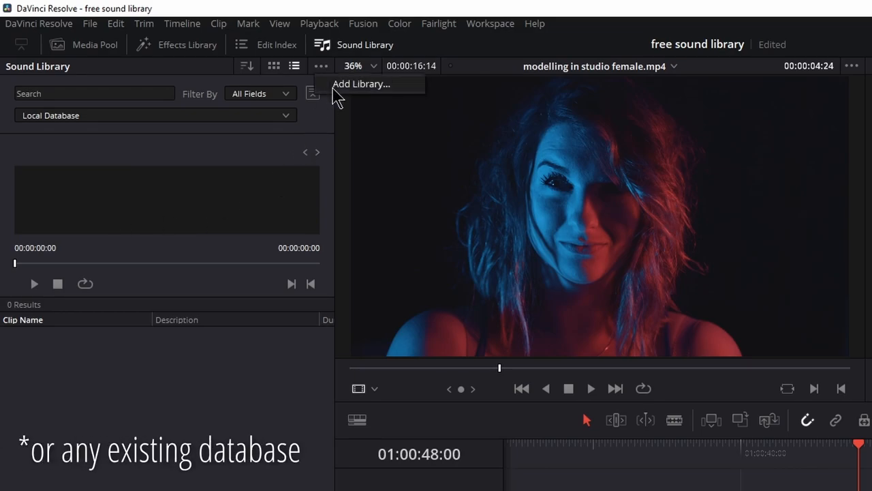
left_click(361, 84)
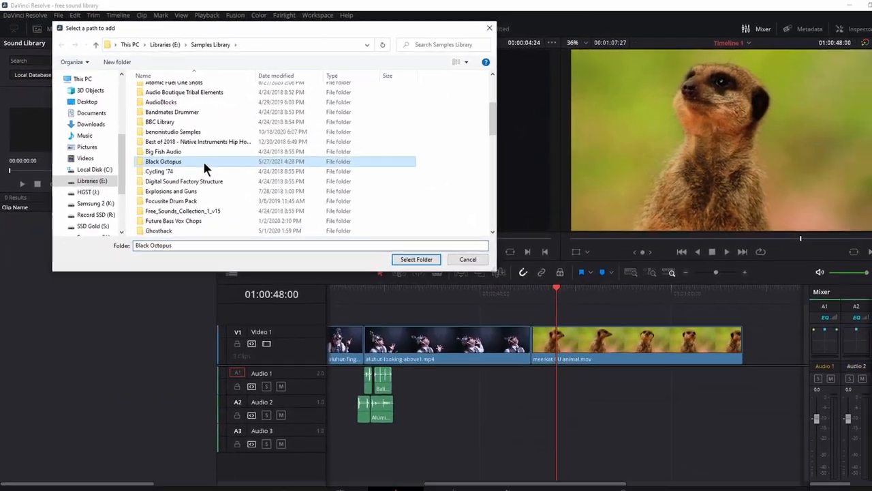
left_click(164, 151)
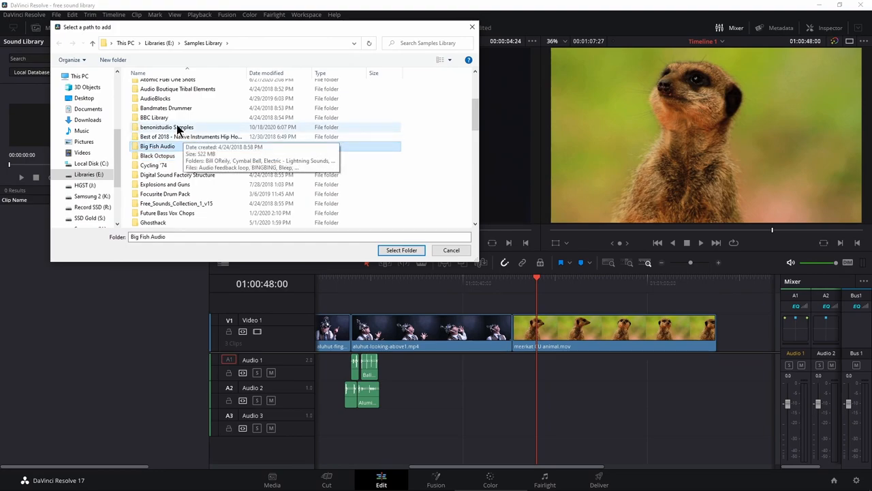
left_click(167, 127)
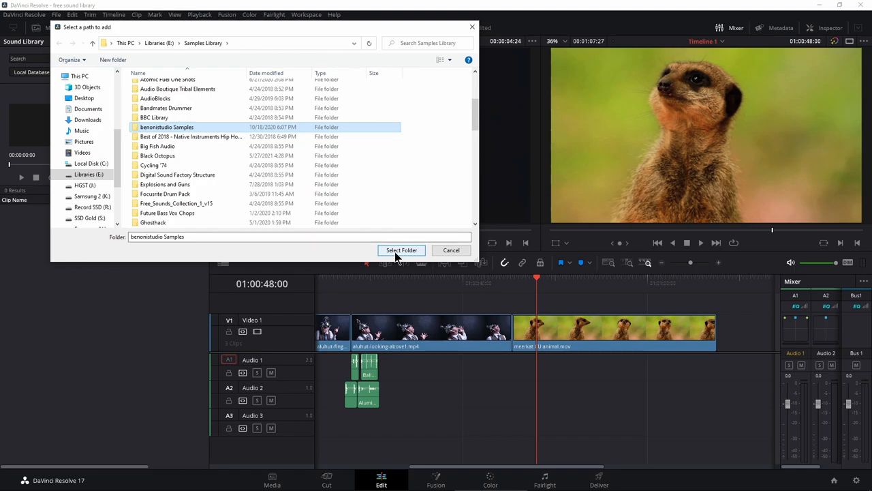
left_click(401, 250)
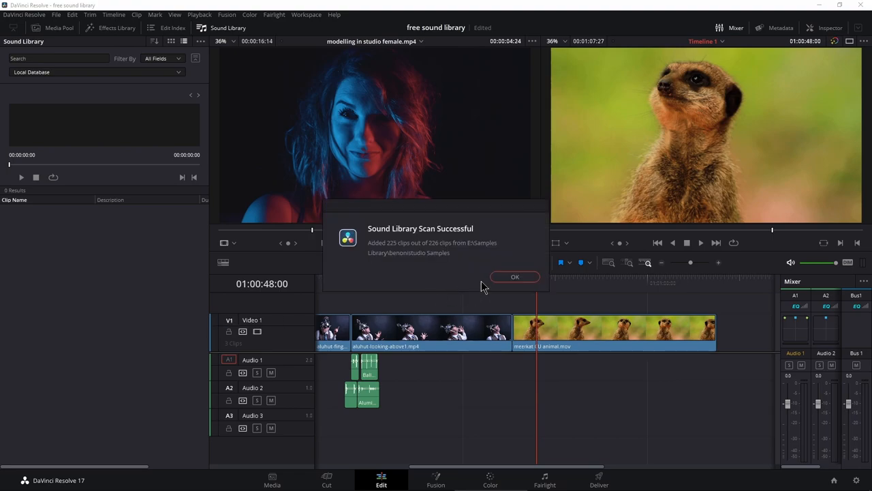
- Dismiss the scan message, preview Electric Zap-Pulse, and place it on Audio 1
left_click(515, 277)
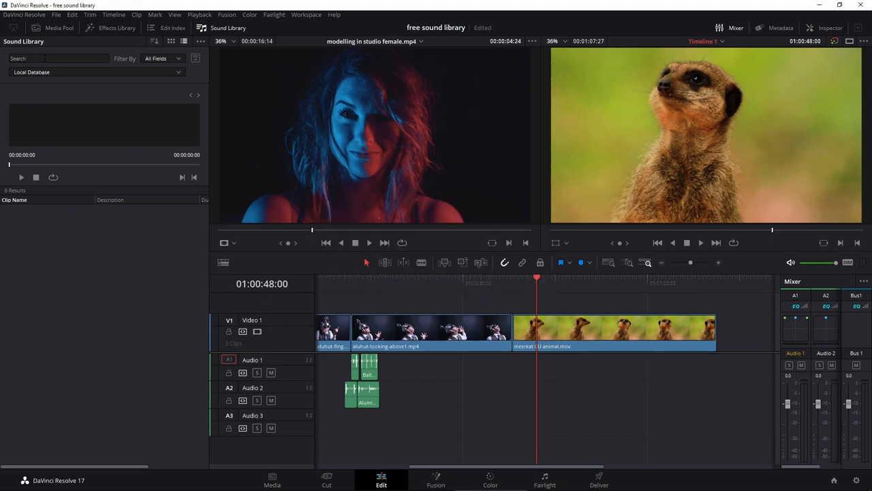
left_click(102, 72)
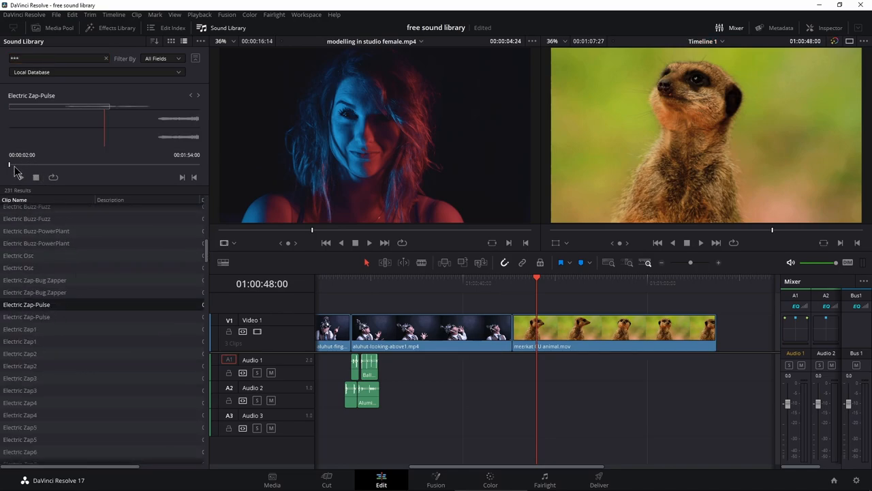
left_click(21, 177)
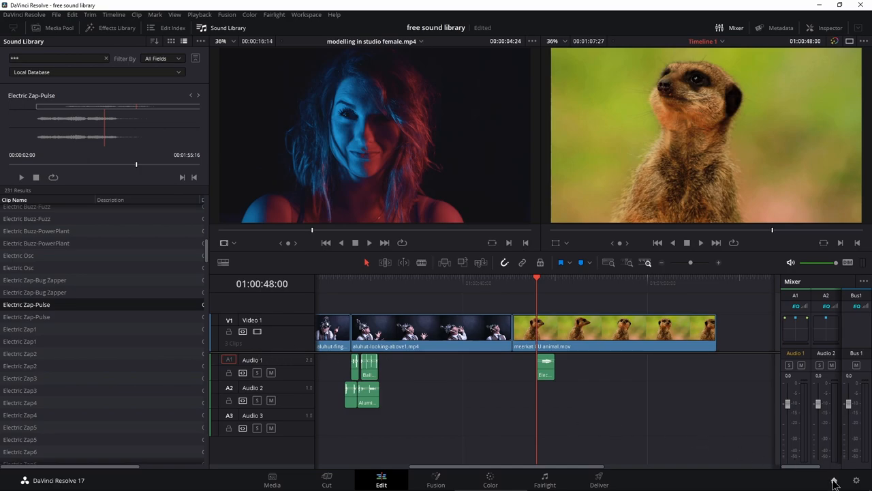
left_click(834, 480)
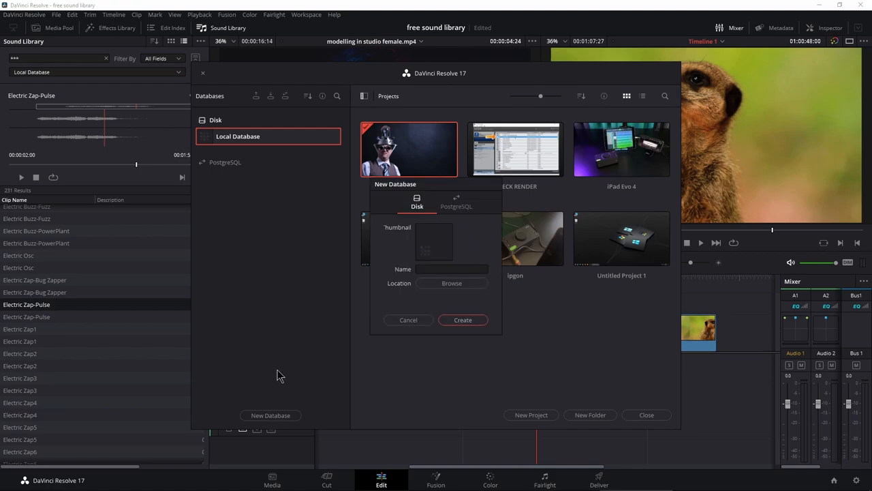
- Name the new disk database 'soundlibrary'
left_click(451, 269)
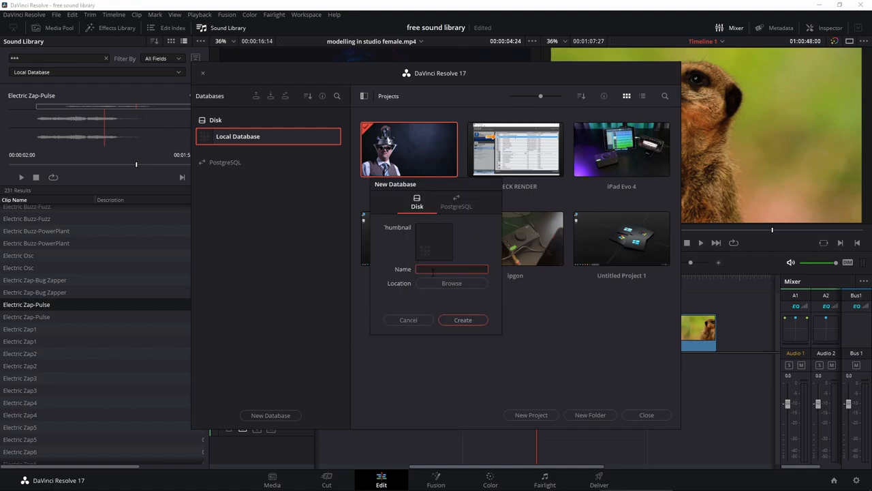
type("s")
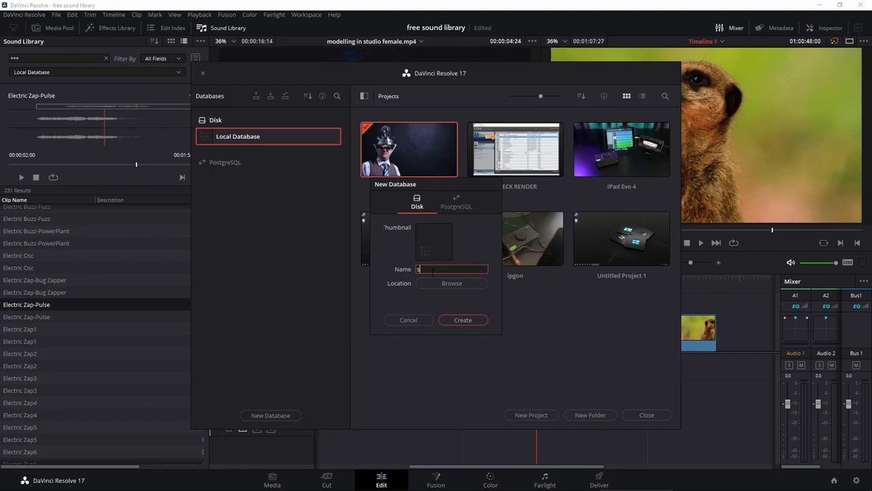
type("oundlibrary")
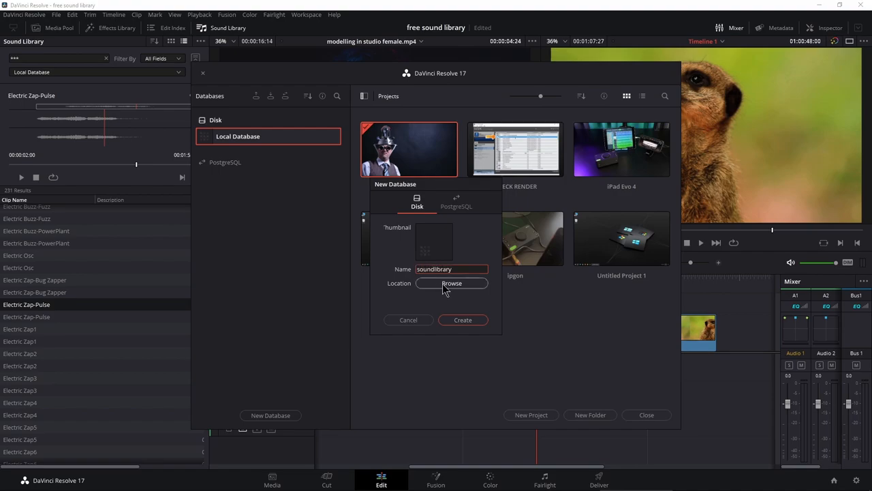
- Set its location to a new Sound Library Database folder on drive V
left_click(452, 283)
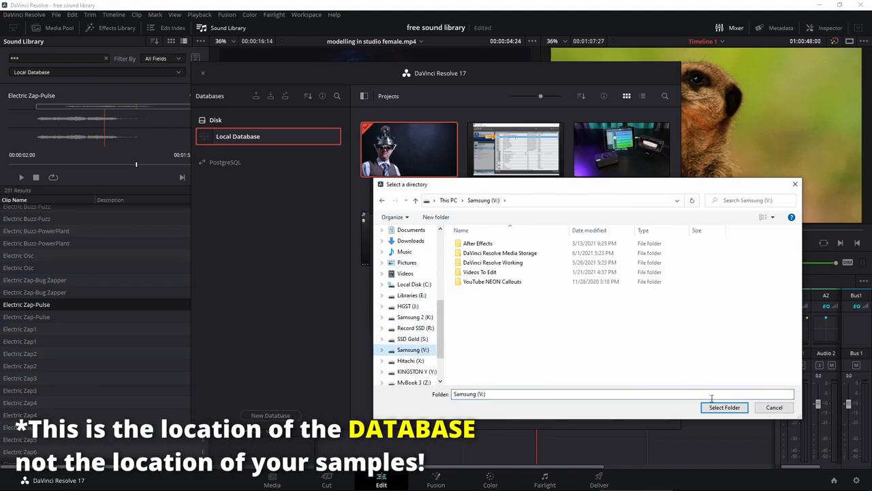
left_click(724, 406)
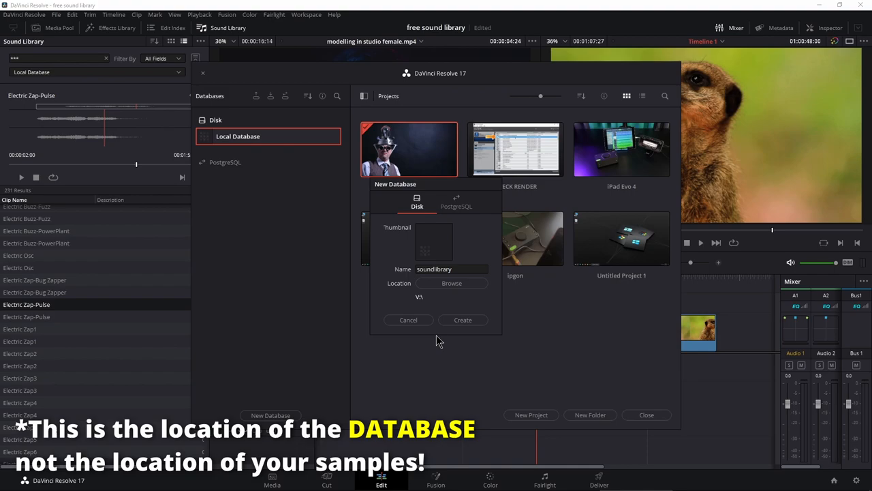
left_click(452, 283)
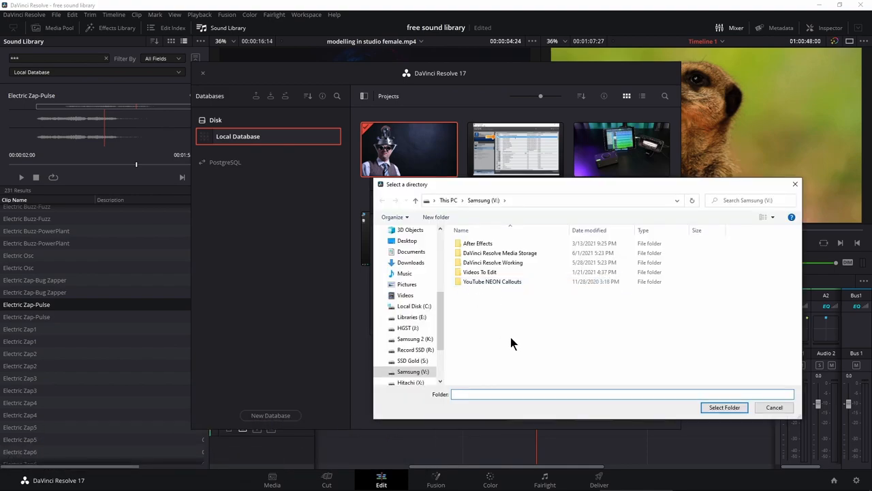
right_click(514, 344)
type("DaVinci Resolve Sound Library Database")
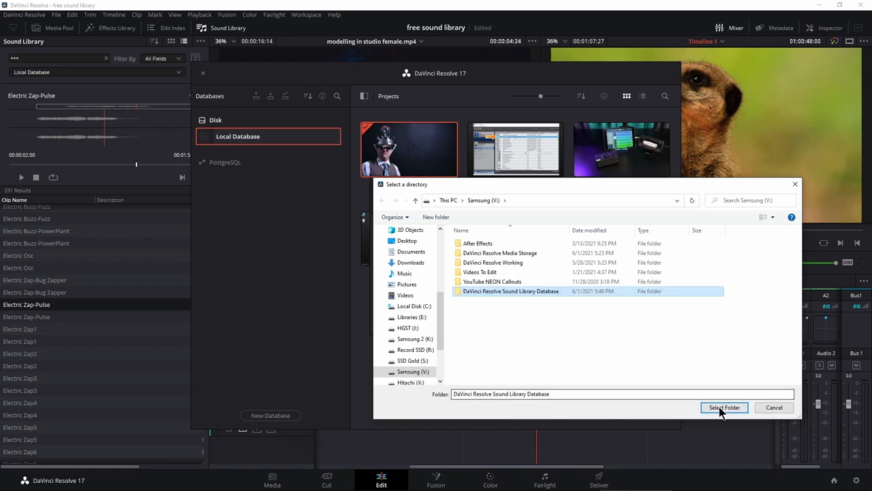
left_click(723, 406)
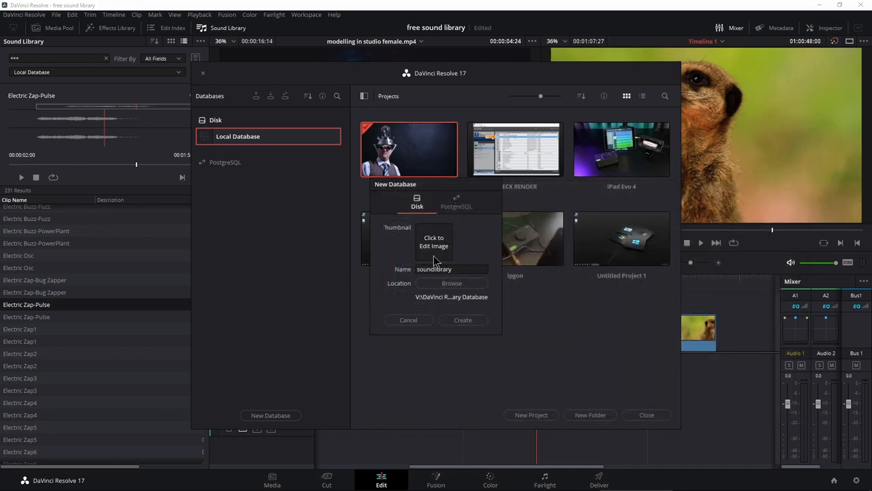
mouse_move(392, 252)
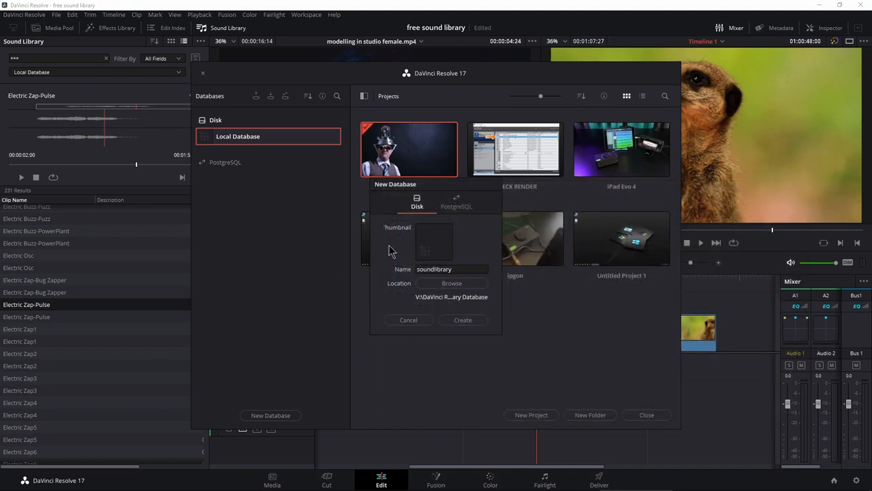
mouse_move(397, 298)
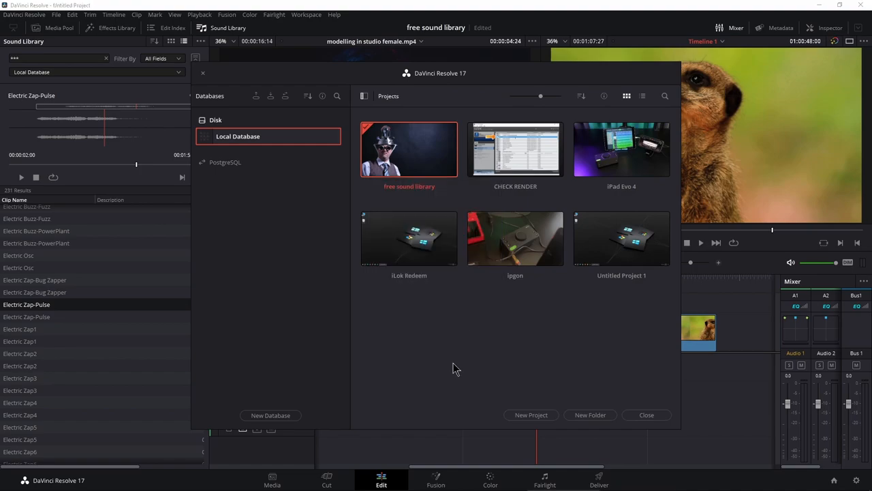
- Make soundlibrary the active database and close the Project Manager
left_click(646, 414)
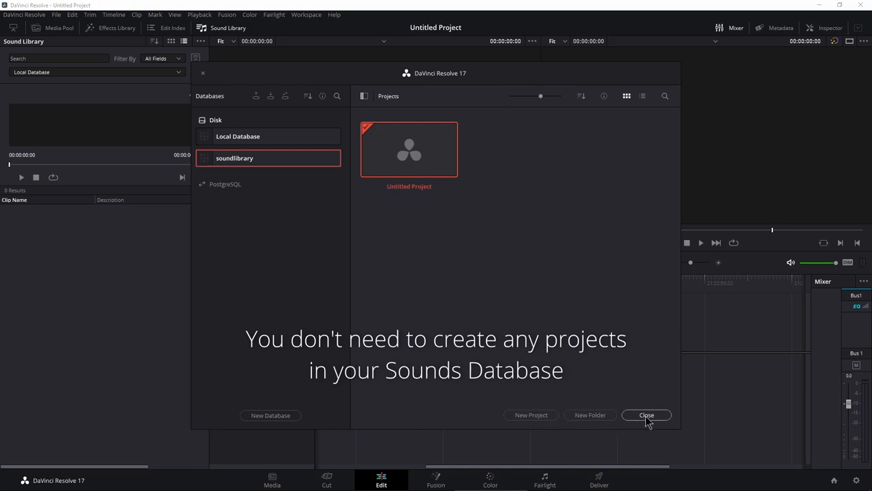
left_click(645, 415)
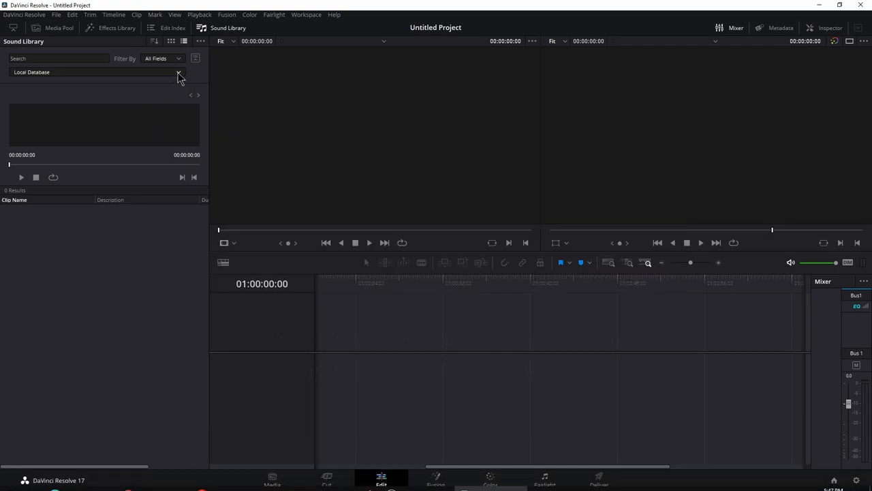
mouse_move(30, 99)
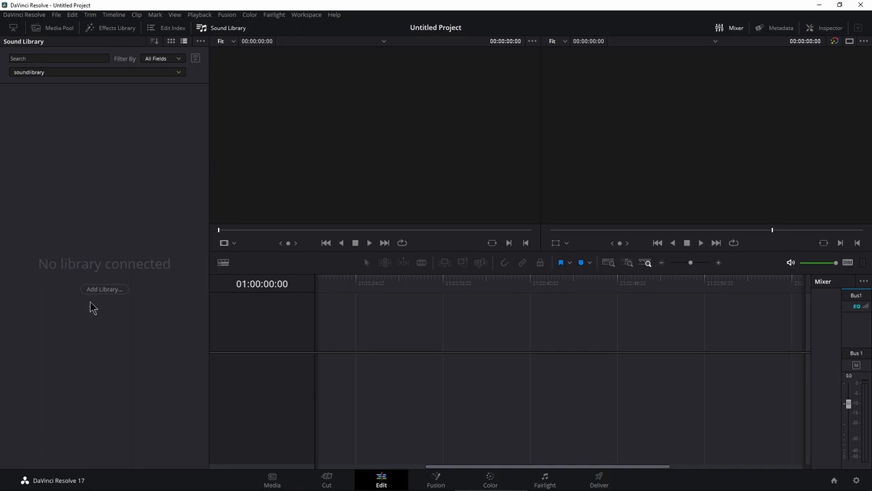
- Add the Samples Library folder on Libraries (E:) as the sound library source
left_click(104, 289)
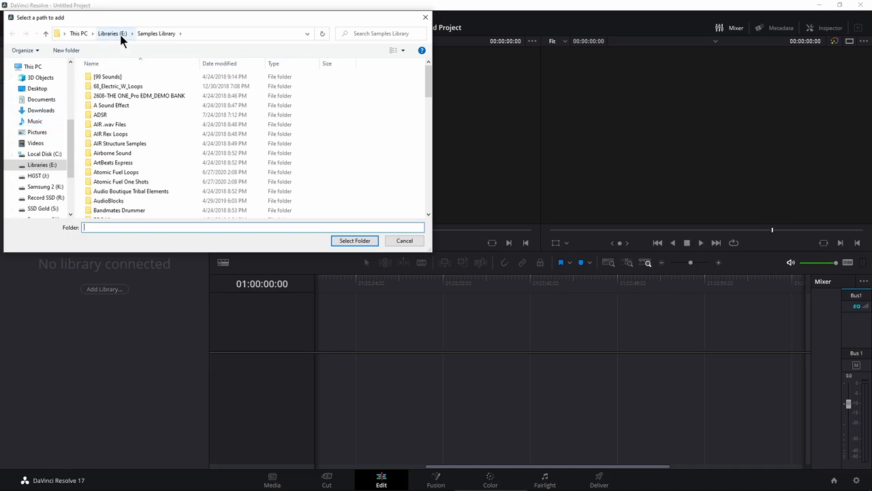
left_click(112, 33)
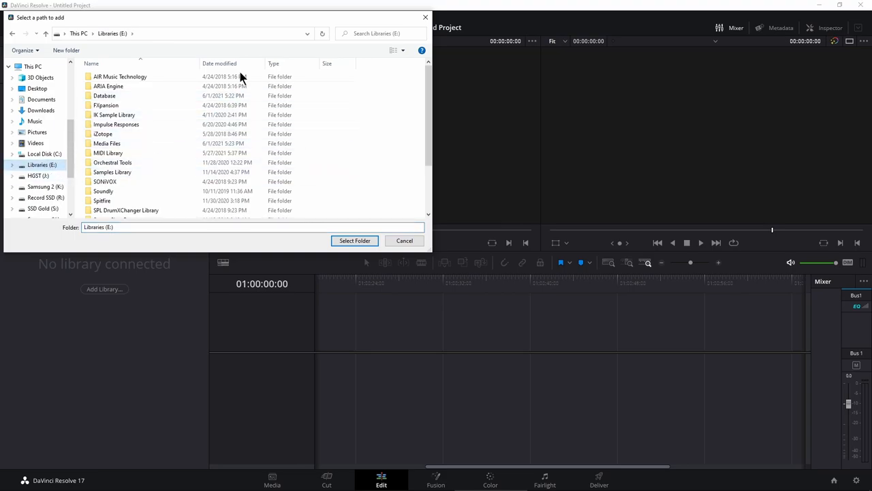
scroll("down", 3)
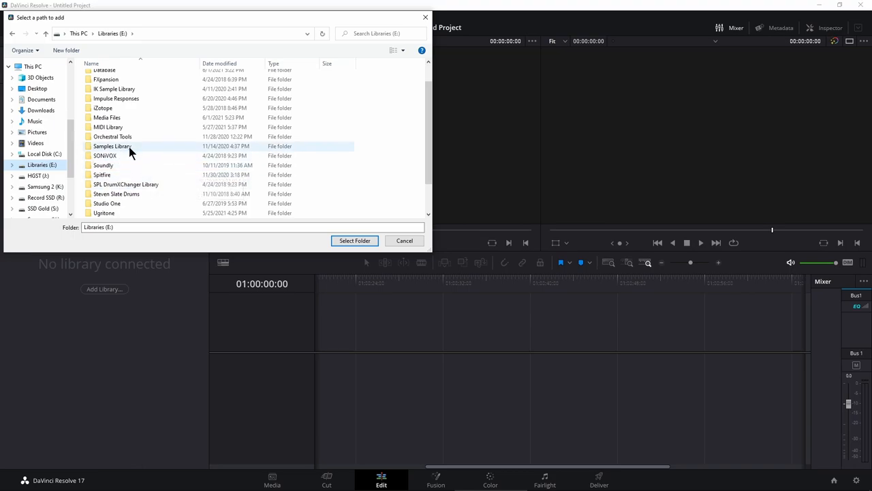
left_click(112, 146)
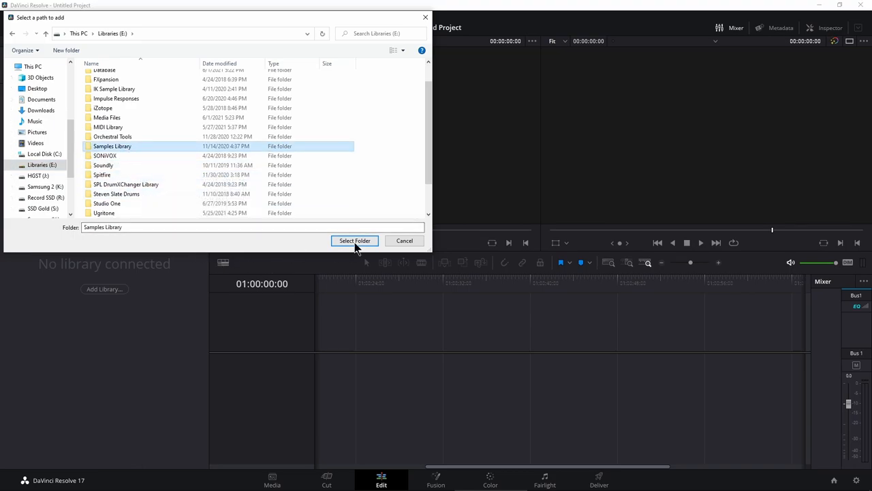
left_click(355, 240)
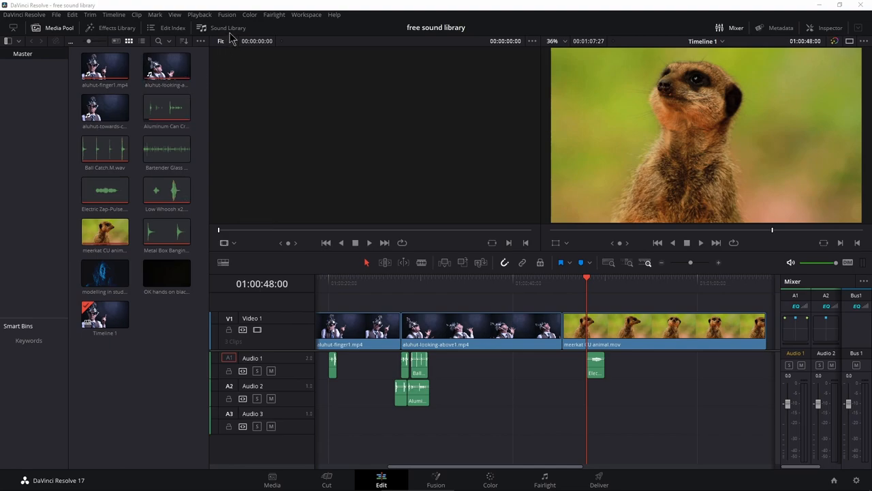
- Show the Sound Library panel and switch it to the soundlibrary database
left_click(228, 28)
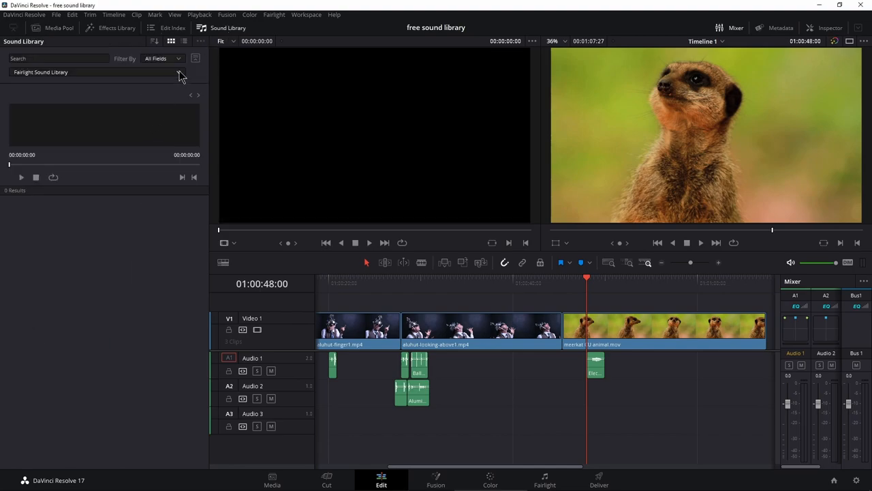
left_click(98, 72)
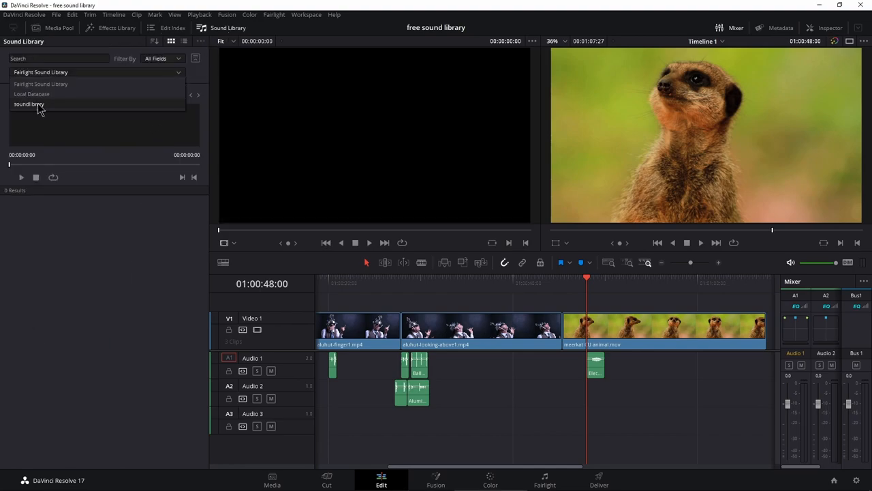
left_click(29, 103)
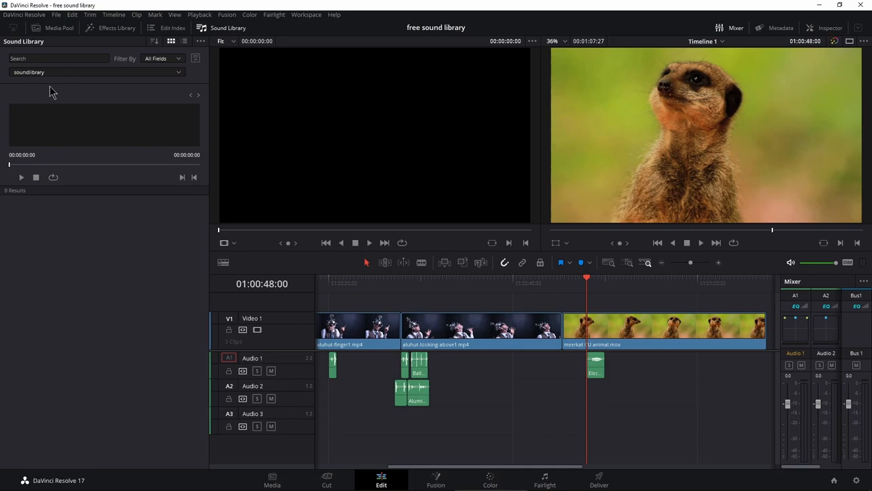
- Search '***' for over 80,000 results and scrub through a result's preview
left_click(58, 58)
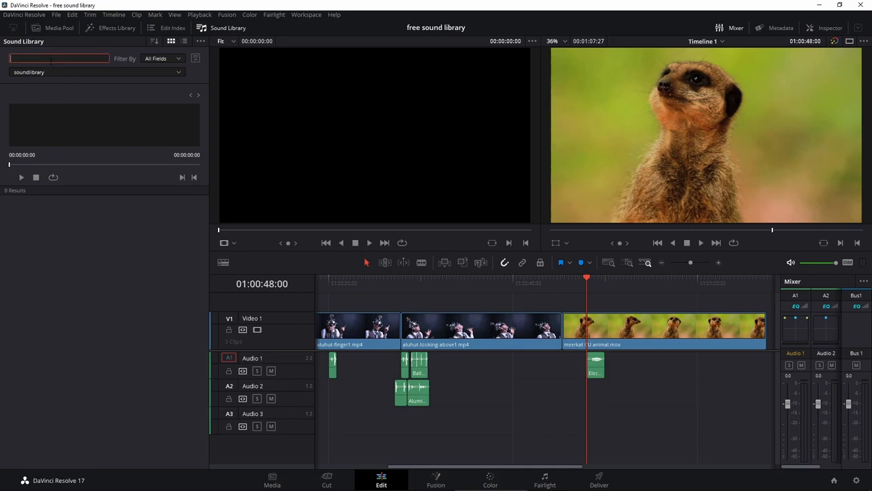
type("***")
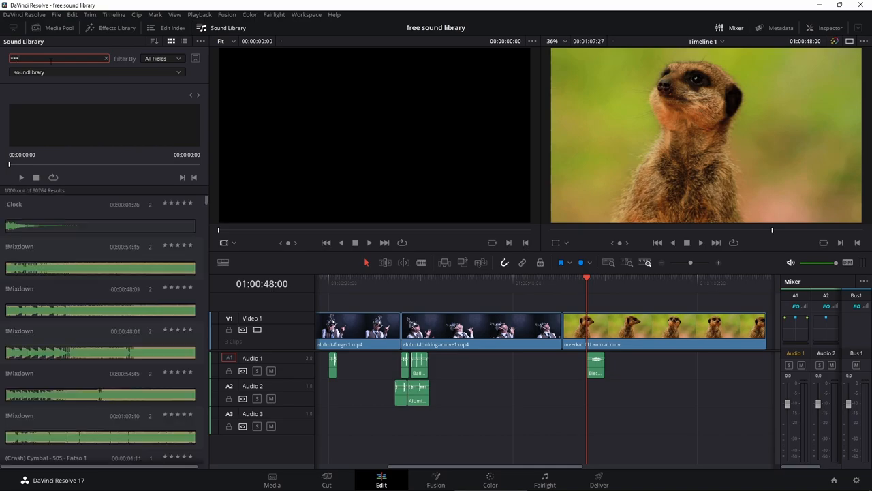
scroll("down", 3)
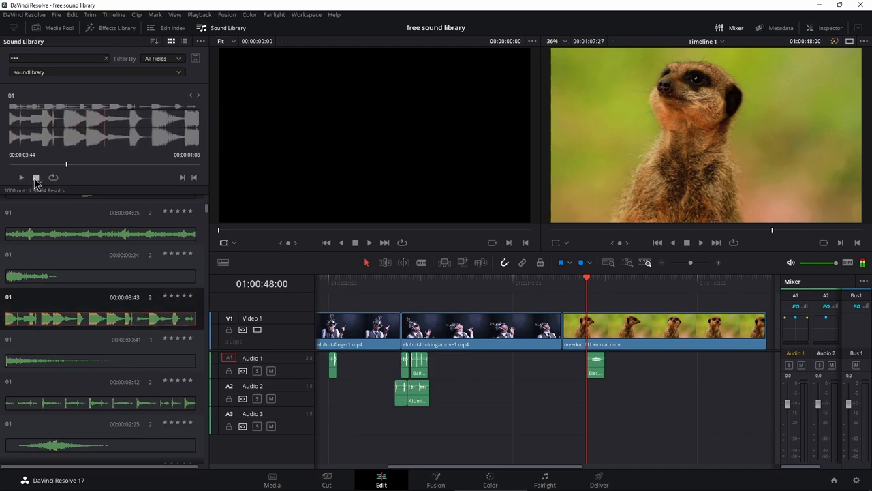
left_click(21, 177)
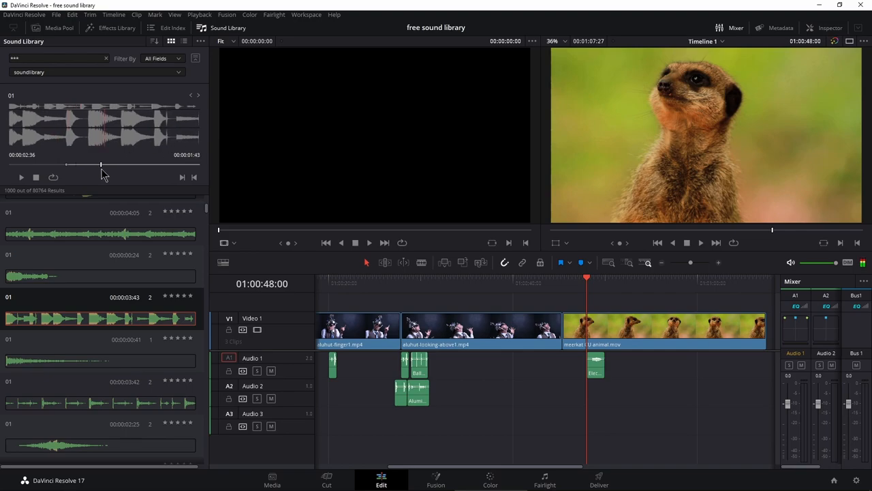